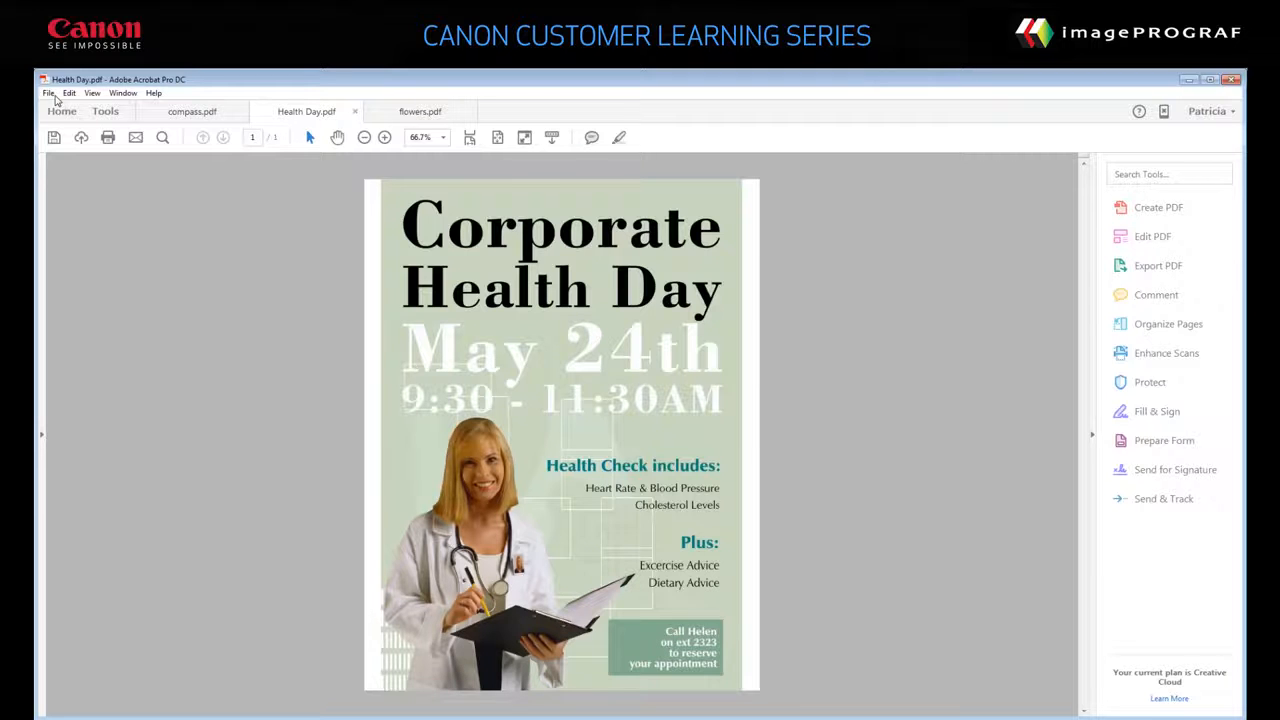
# Bring up the Print dialog for the Corporate Health Day poster from the File menu
pyautogui.click(48, 92)
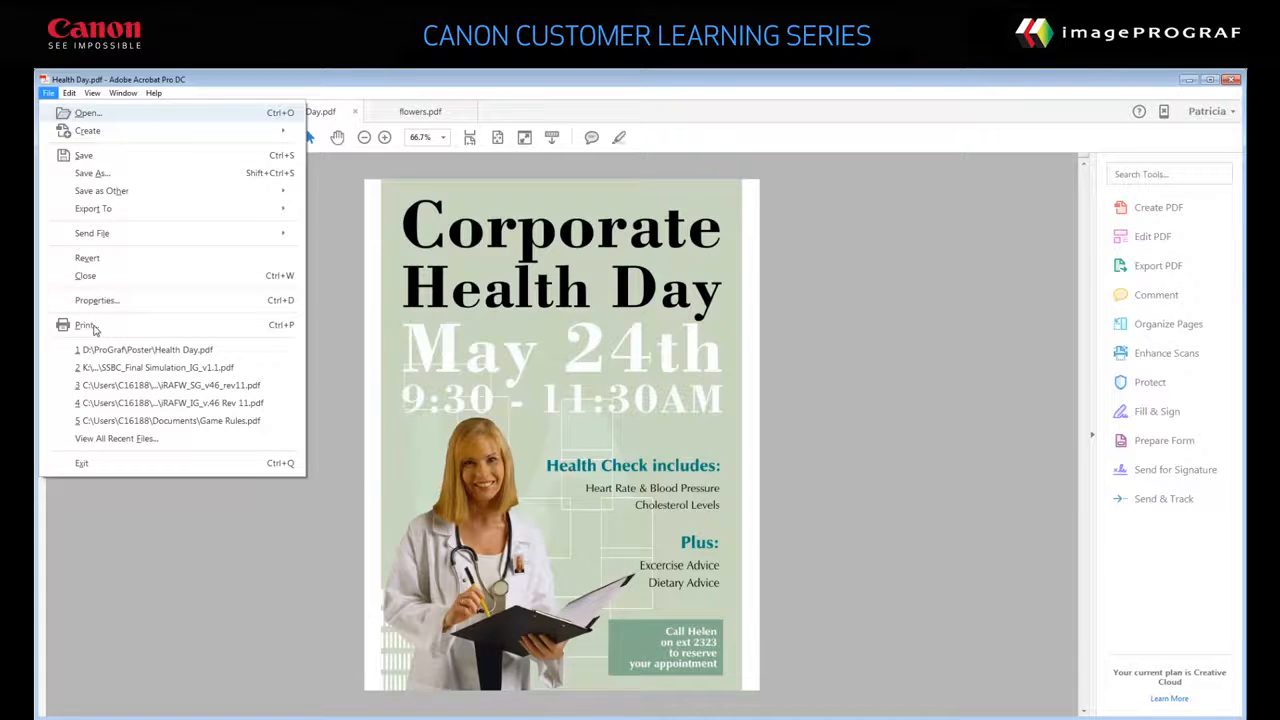
pyautogui.click(84, 324)
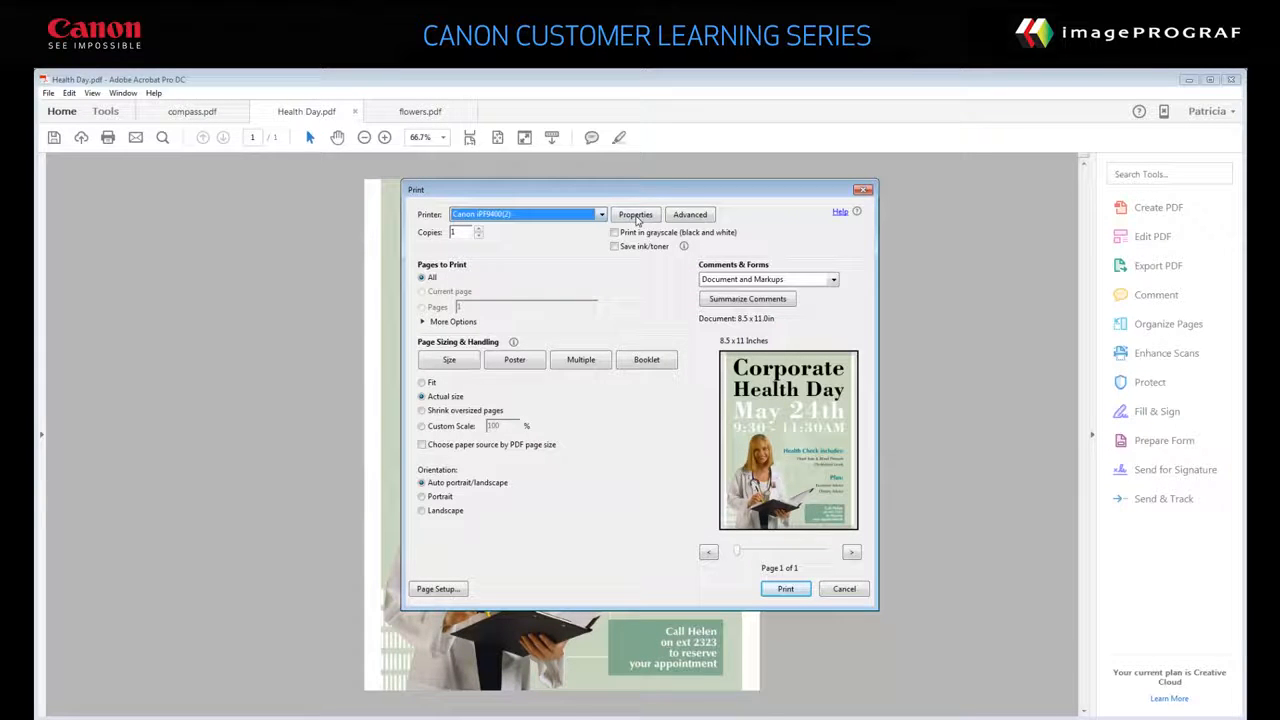
# Enter the Canon imagePROGRAF driver's Properties window from the Print dialog
pyautogui.click(636, 214)
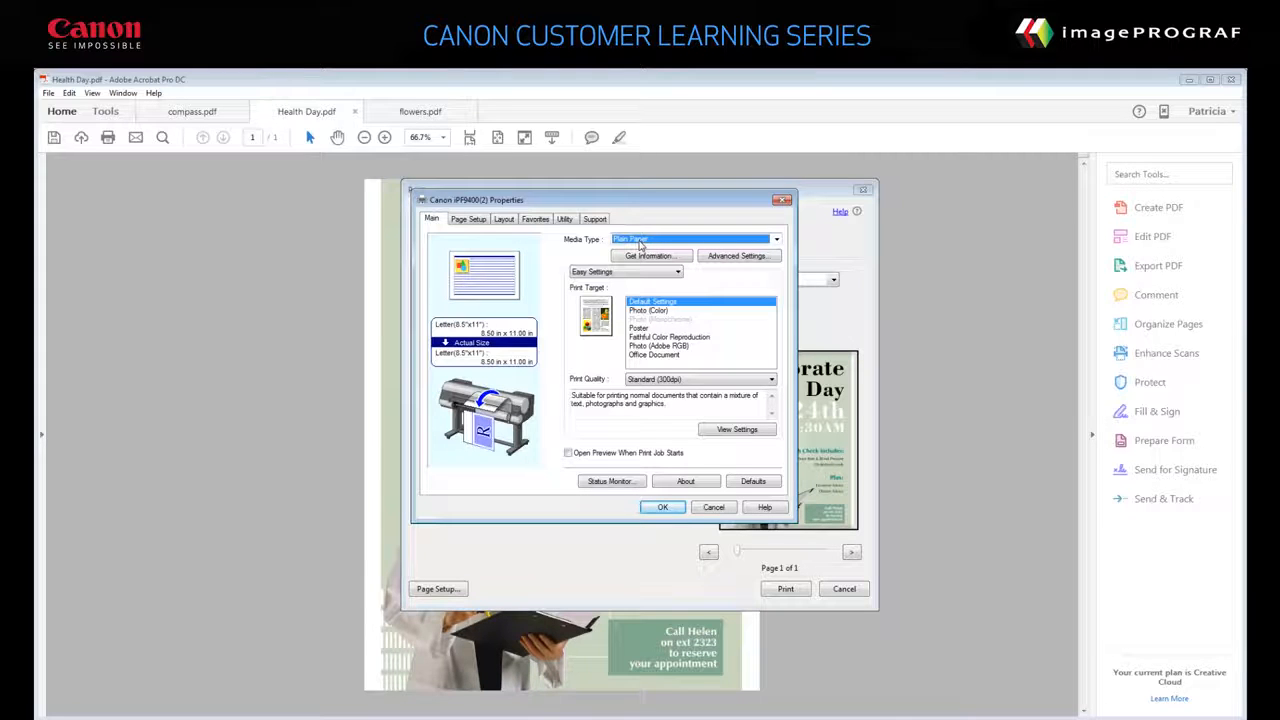
pyautogui.click(776, 240)
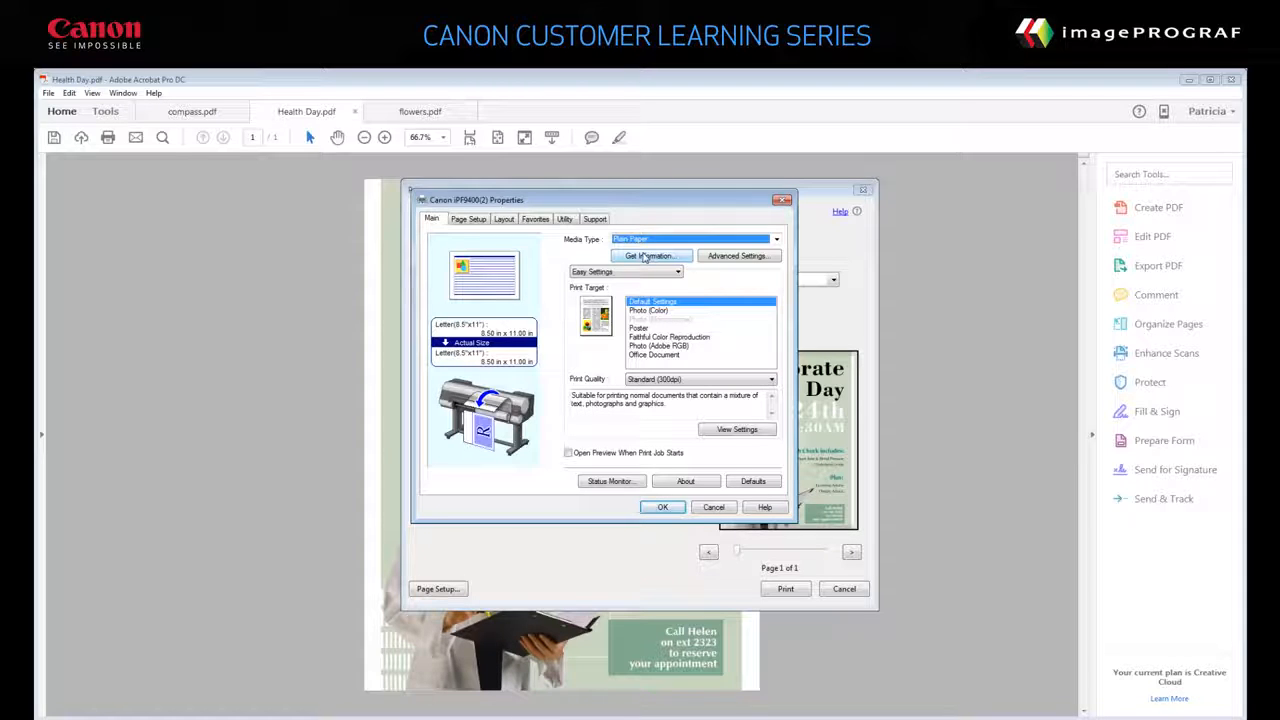
# Run Get Information so Media Type becomes Canon Premium Plain Paper from the loaded roll
pyautogui.click(650, 256)
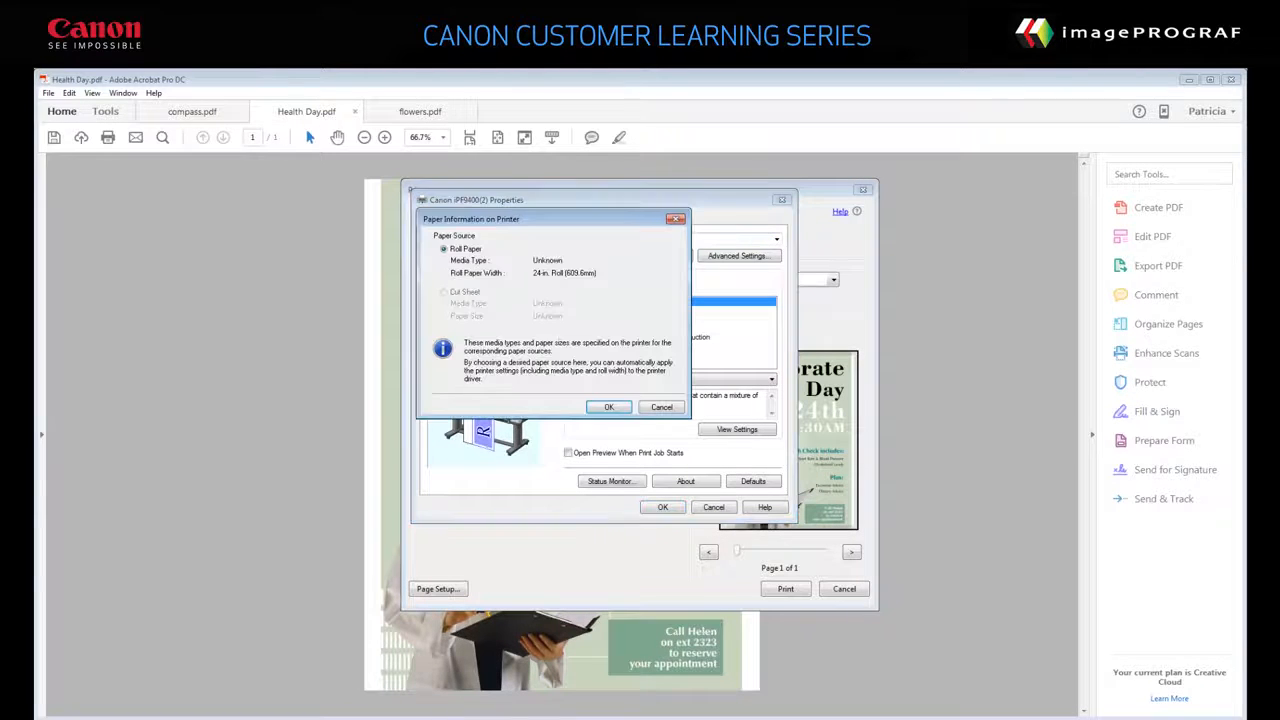
pyautogui.click(608, 408)
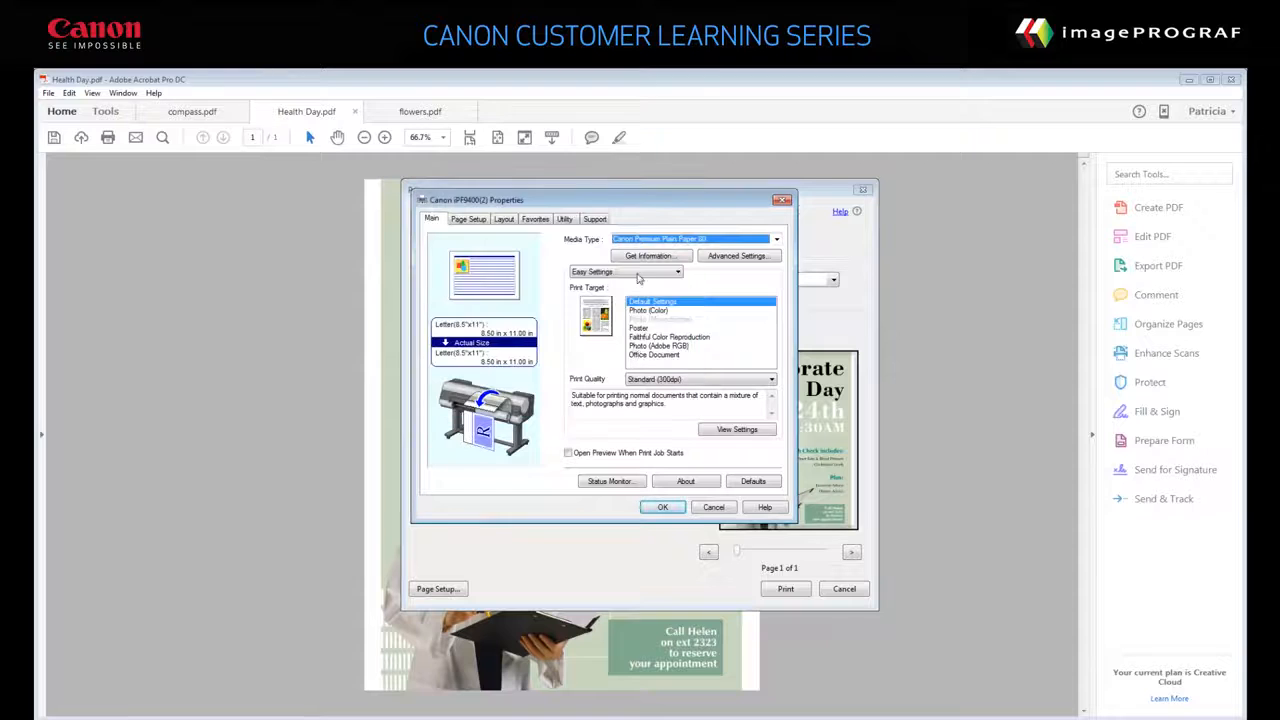
pyautogui.click(676, 272)
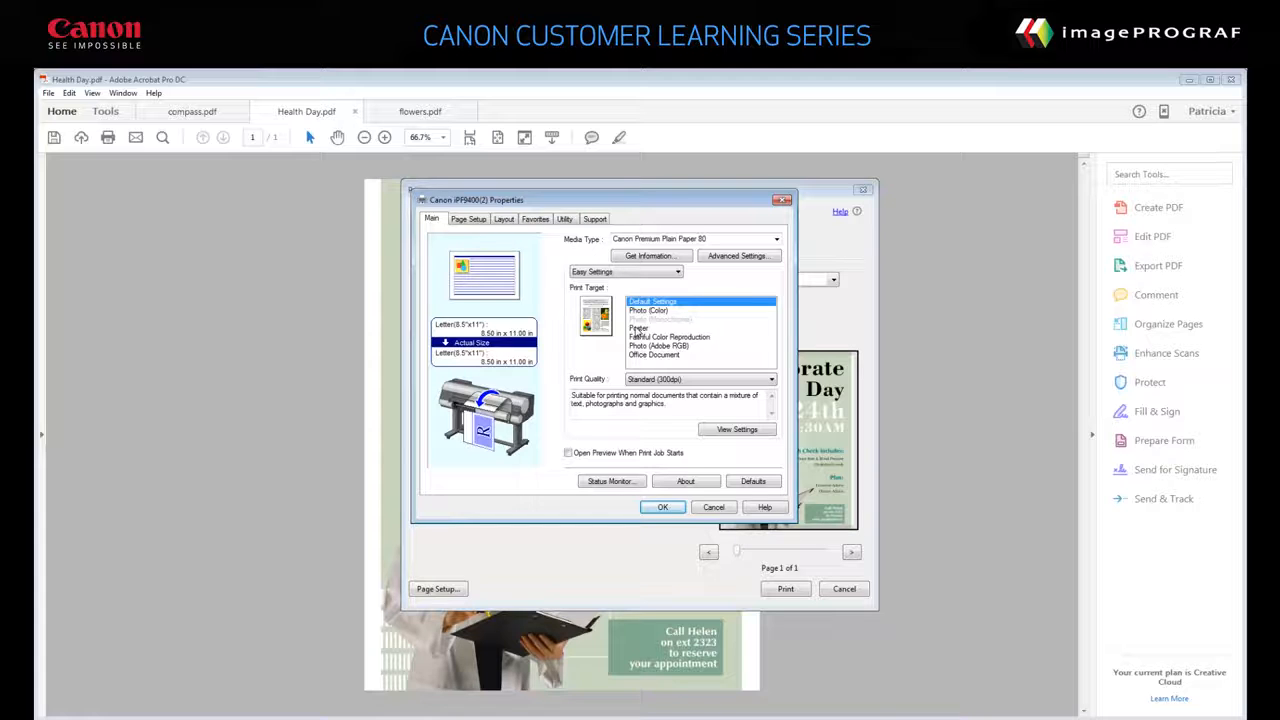
# Choose the Poster print target at High quality with Open Preview When Print Job Starts enabled
pyautogui.click(640, 328)
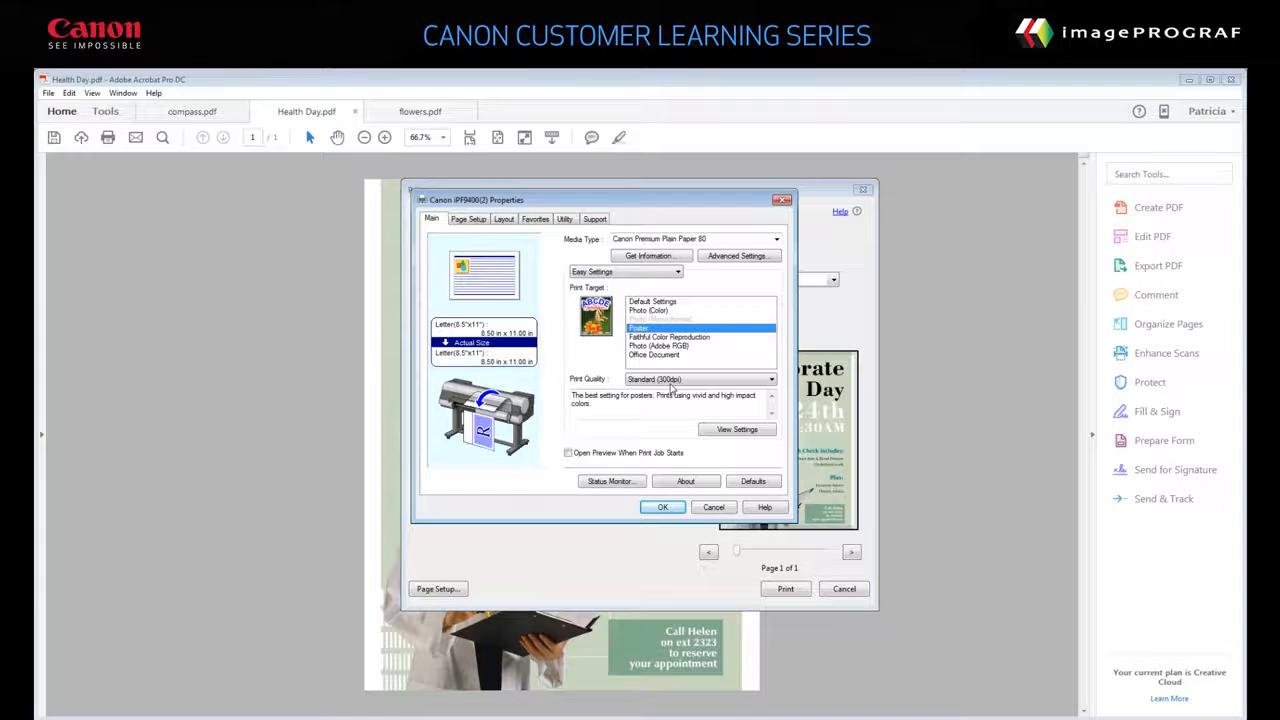
pyautogui.click(770, 380)
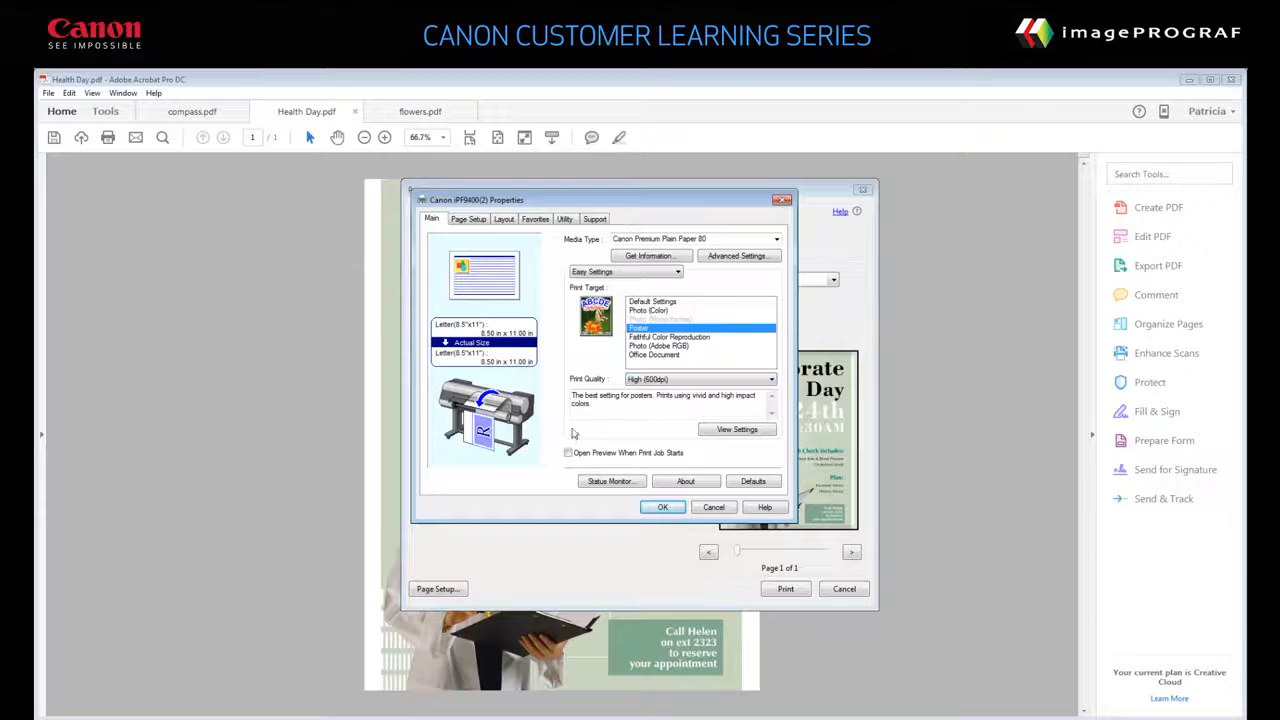
pyautogui.moveTo(570, 456)
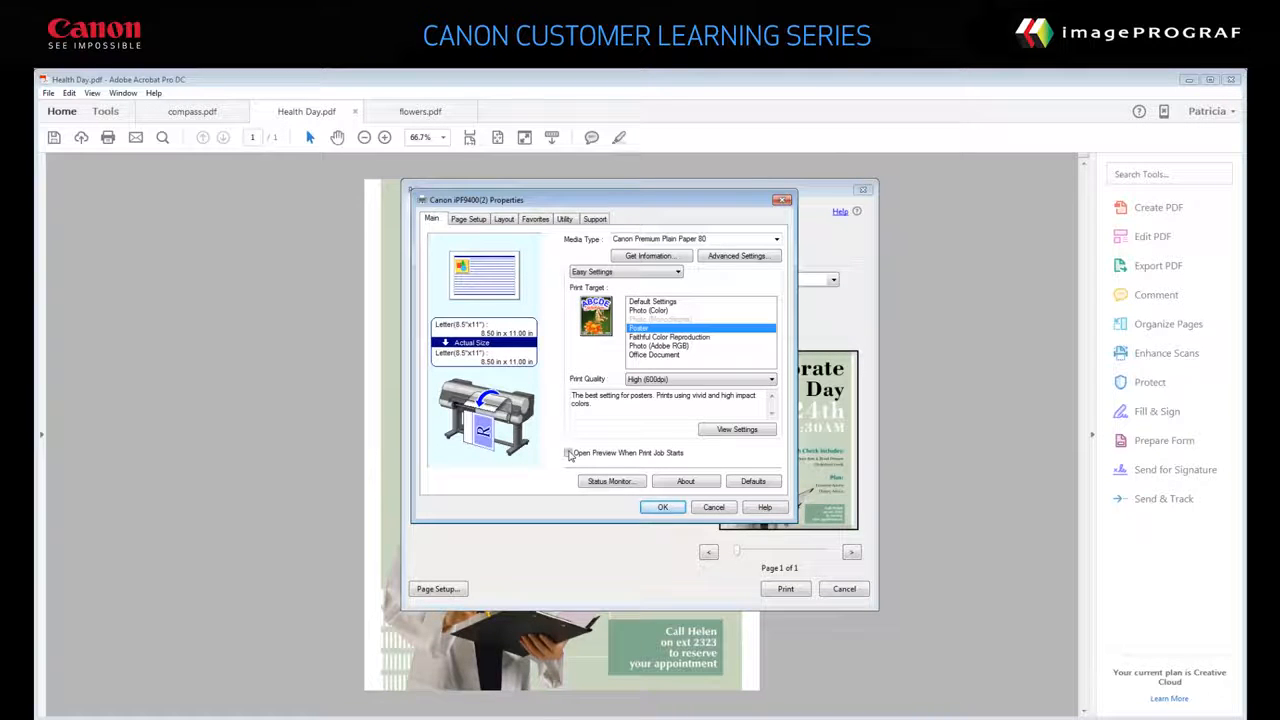
pyautogui.click(568, 452)
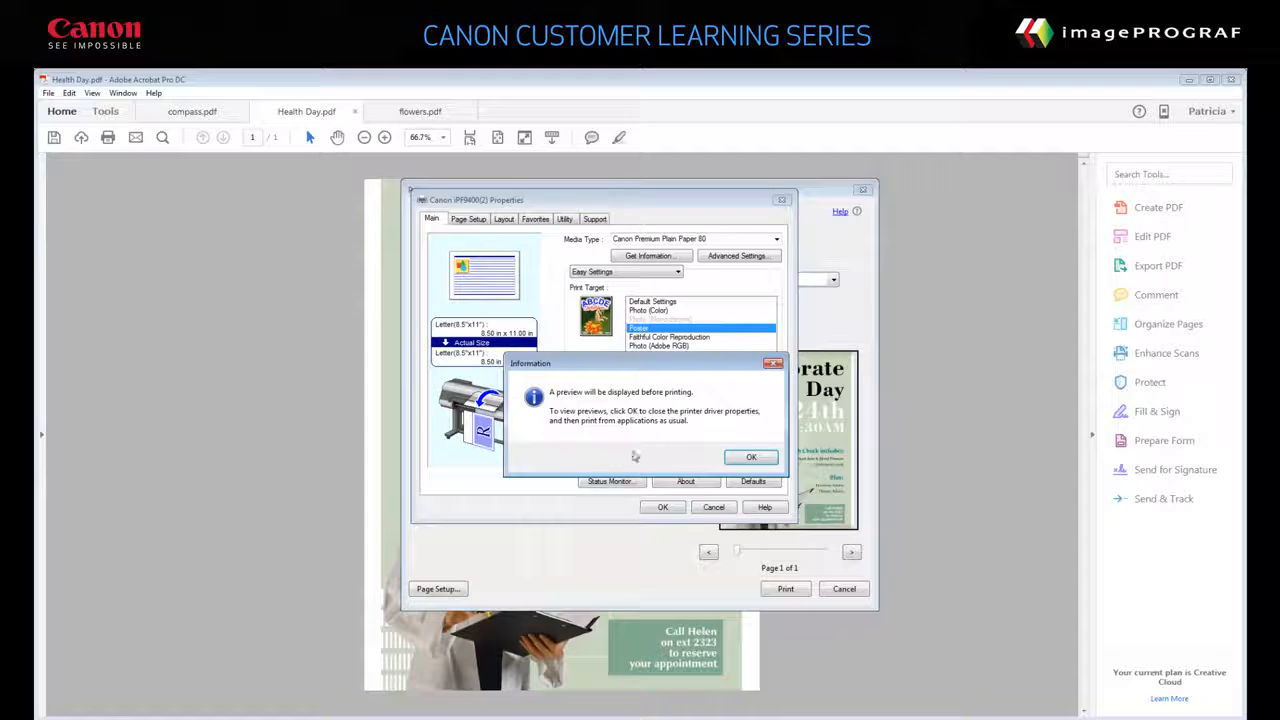
pyautogui.click(752, 456)
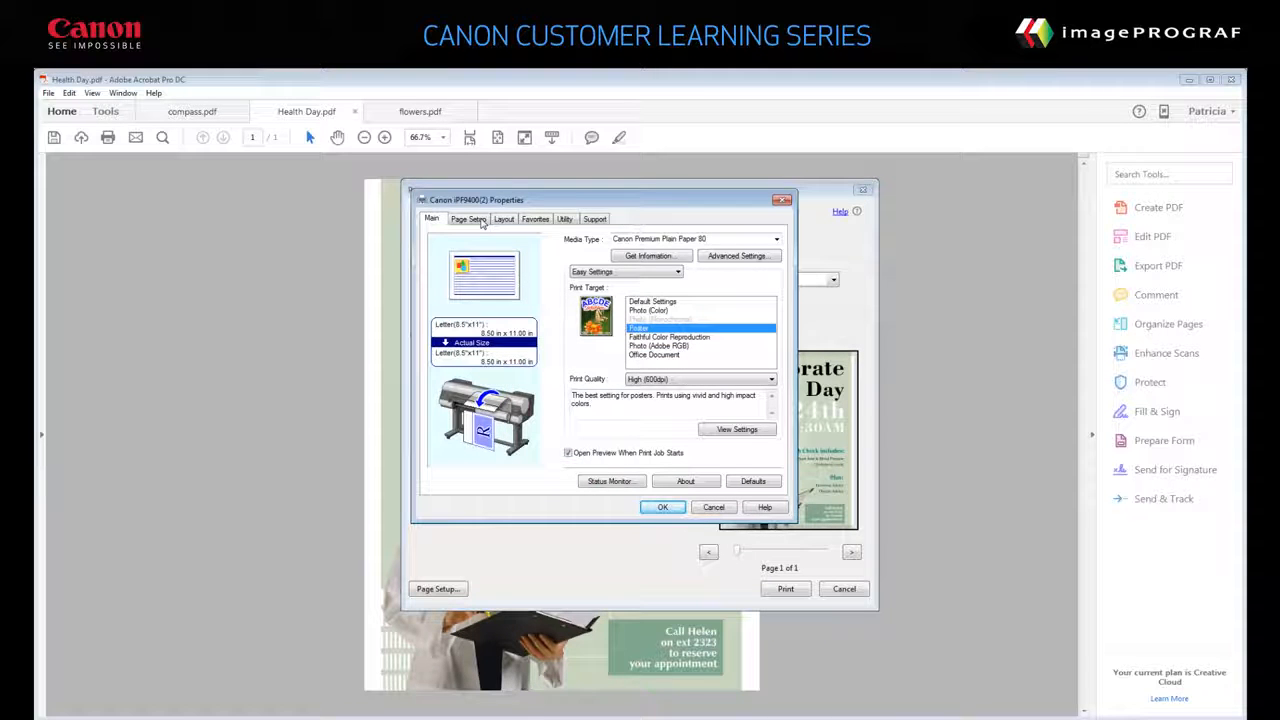
# Set Page Size on the Page Setup tab to ARCH 24"x36" (ARCH D)
pyautogui.click(468, 218)
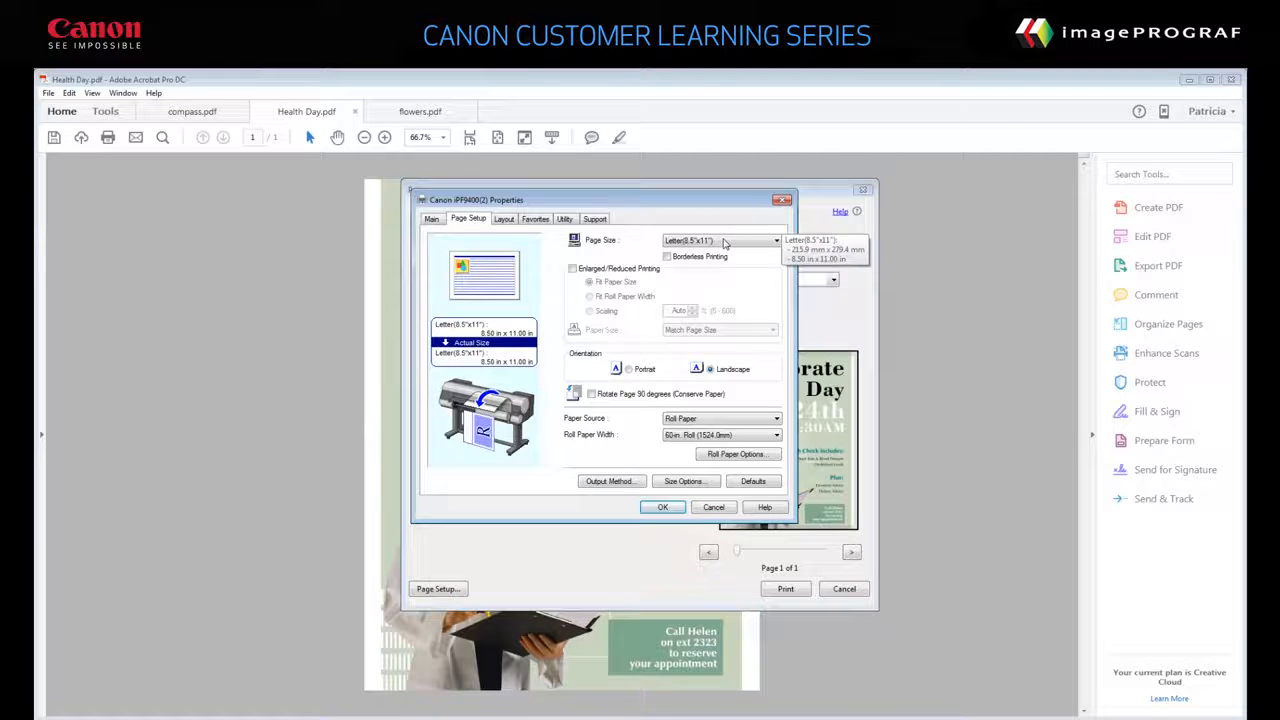
pyautogui.click(776, 240)
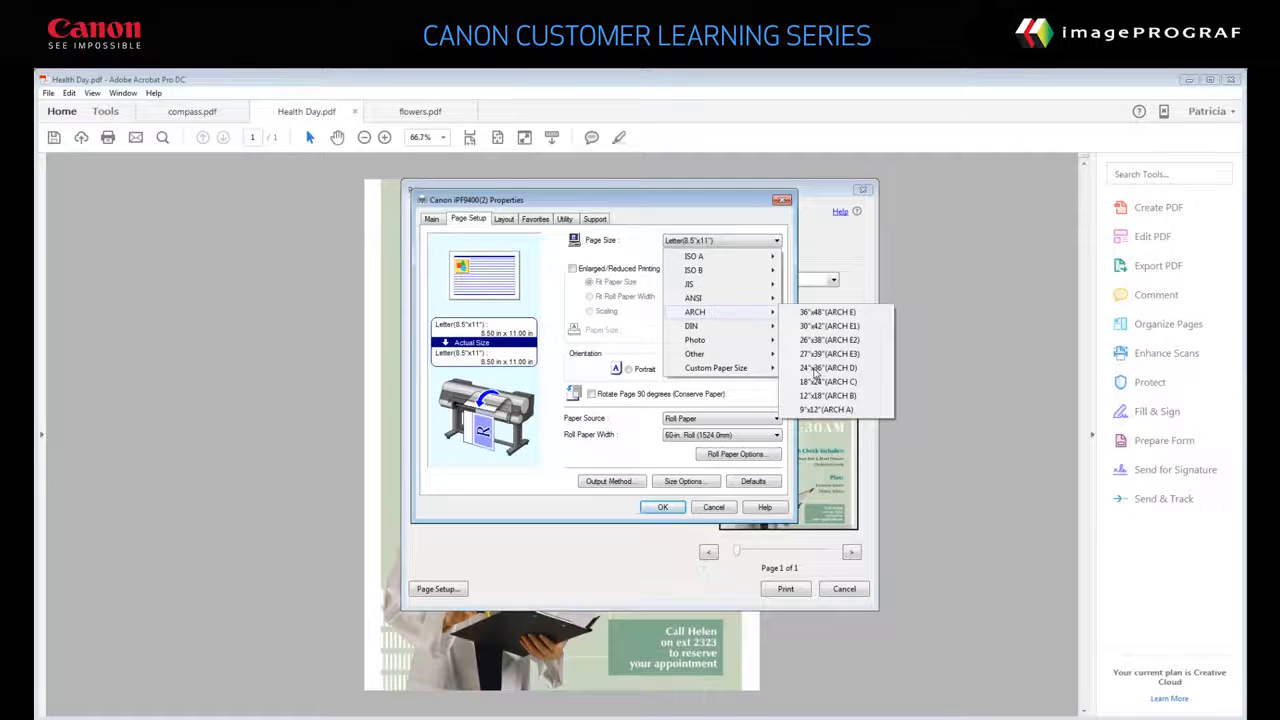
pyautogui.click(828, 368)
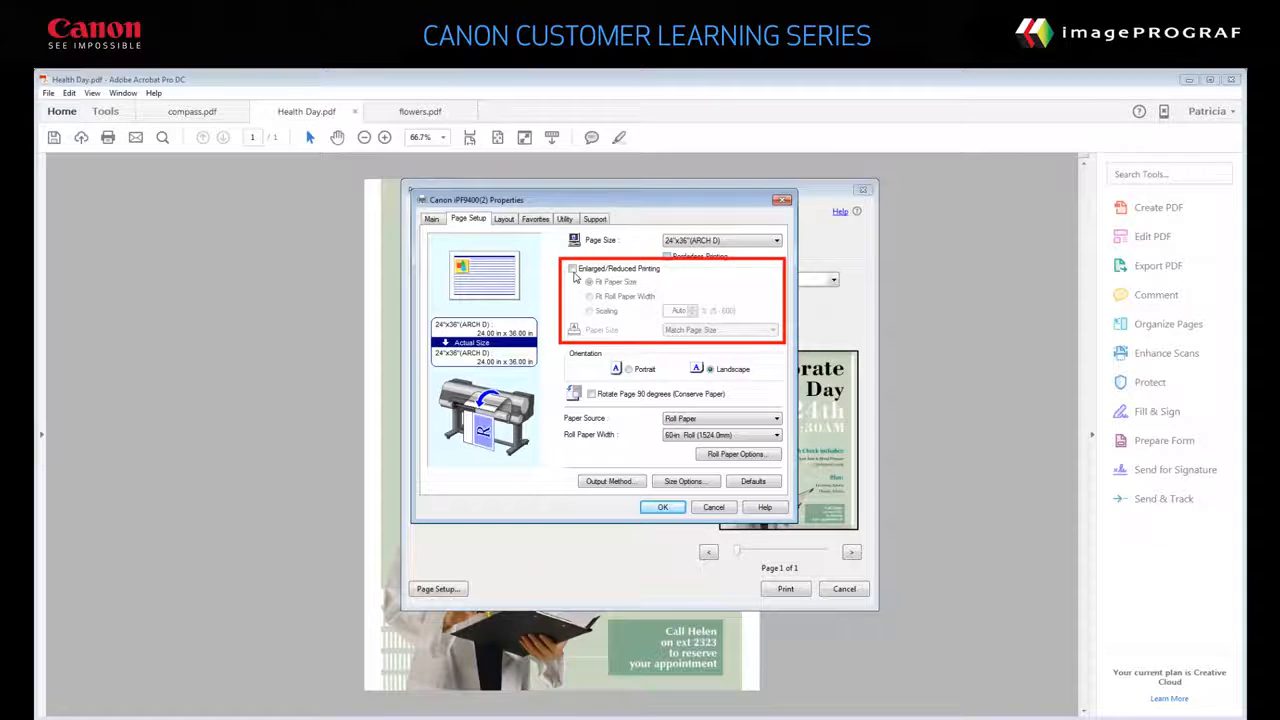
# Enable Enlarged/Reduced Printing fitted to the roll paper width, accept Properties, and send the poster to print
pyautogui.click(592, 296)
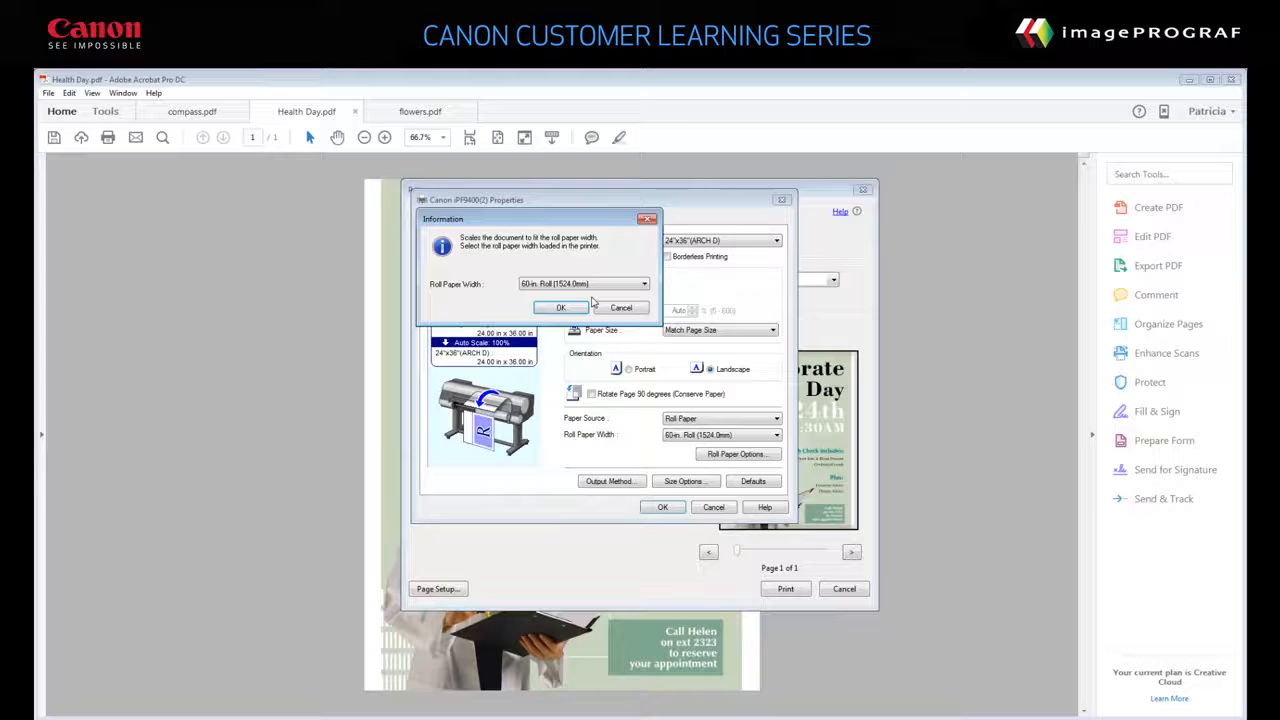
pyautogui.click(560, 308)
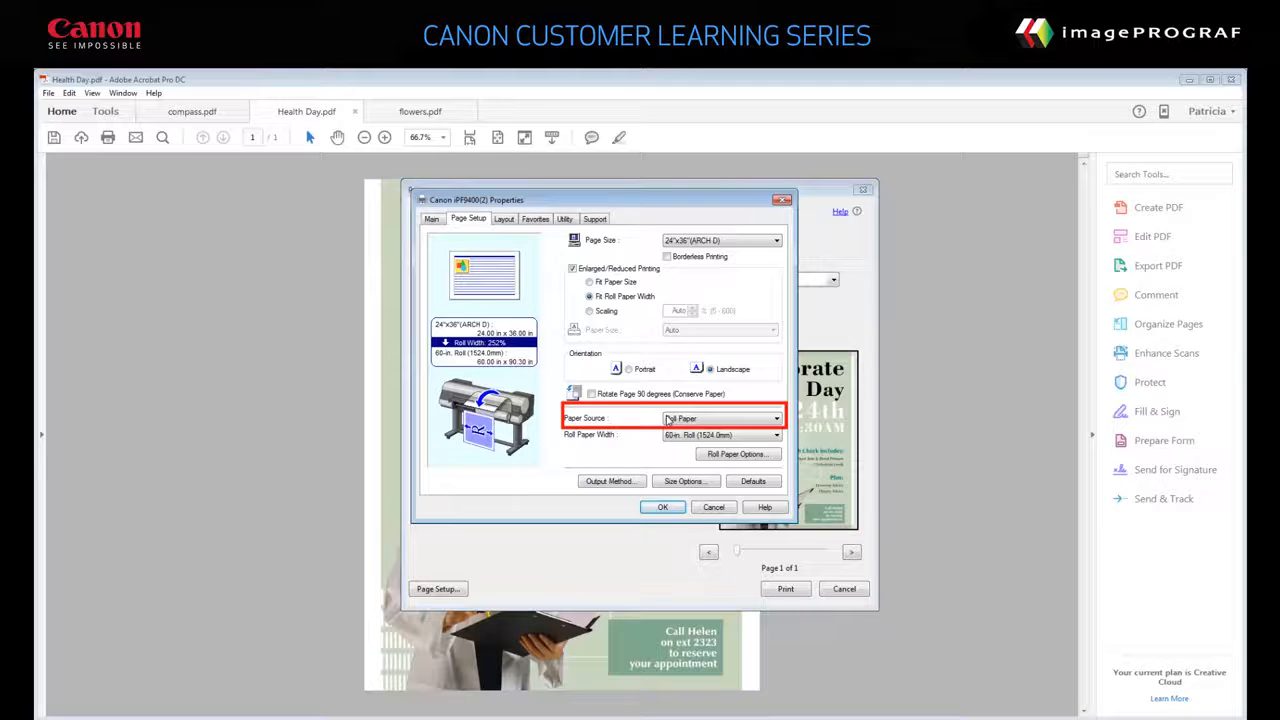
pyautogui.click(776, 434)
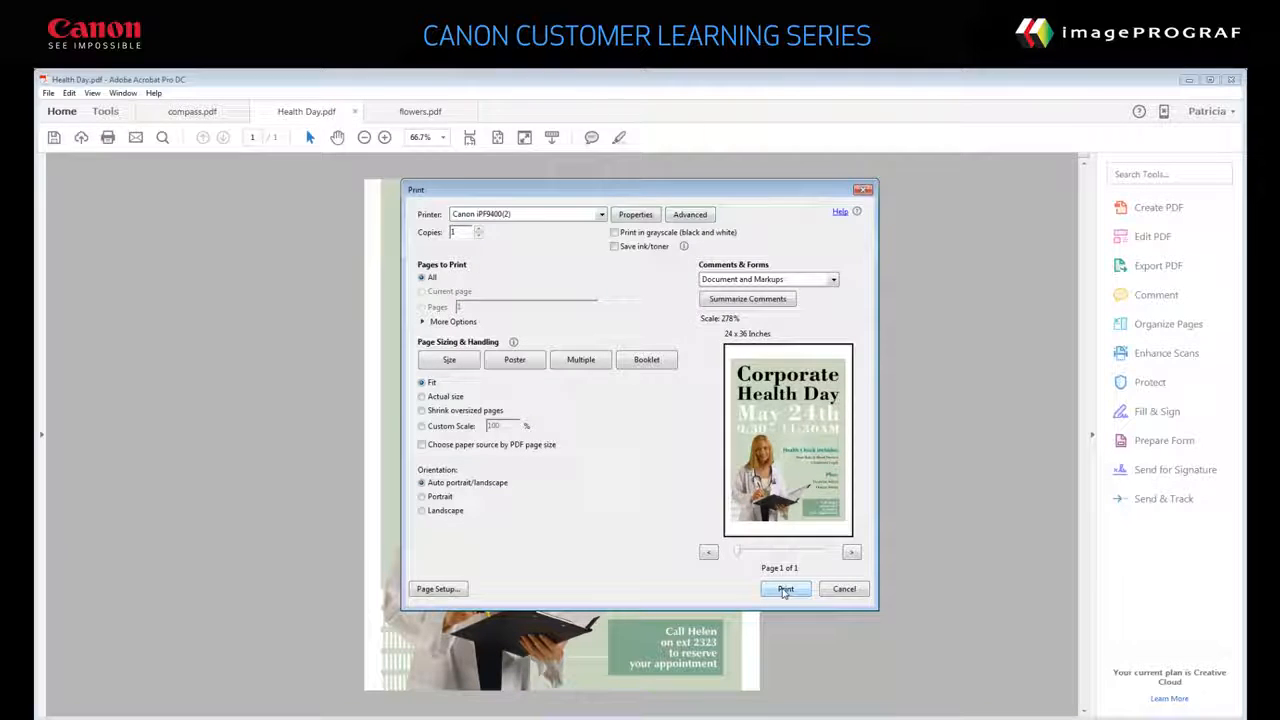
pyautogui.click(784, 588)
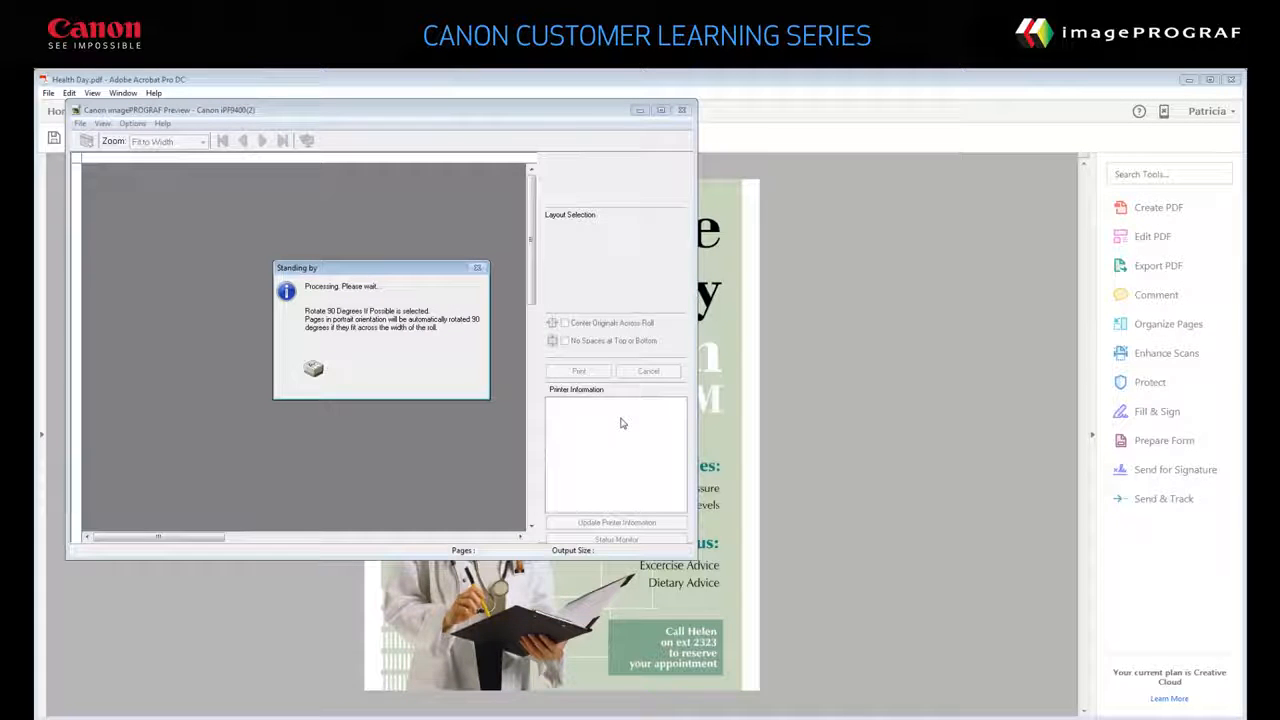